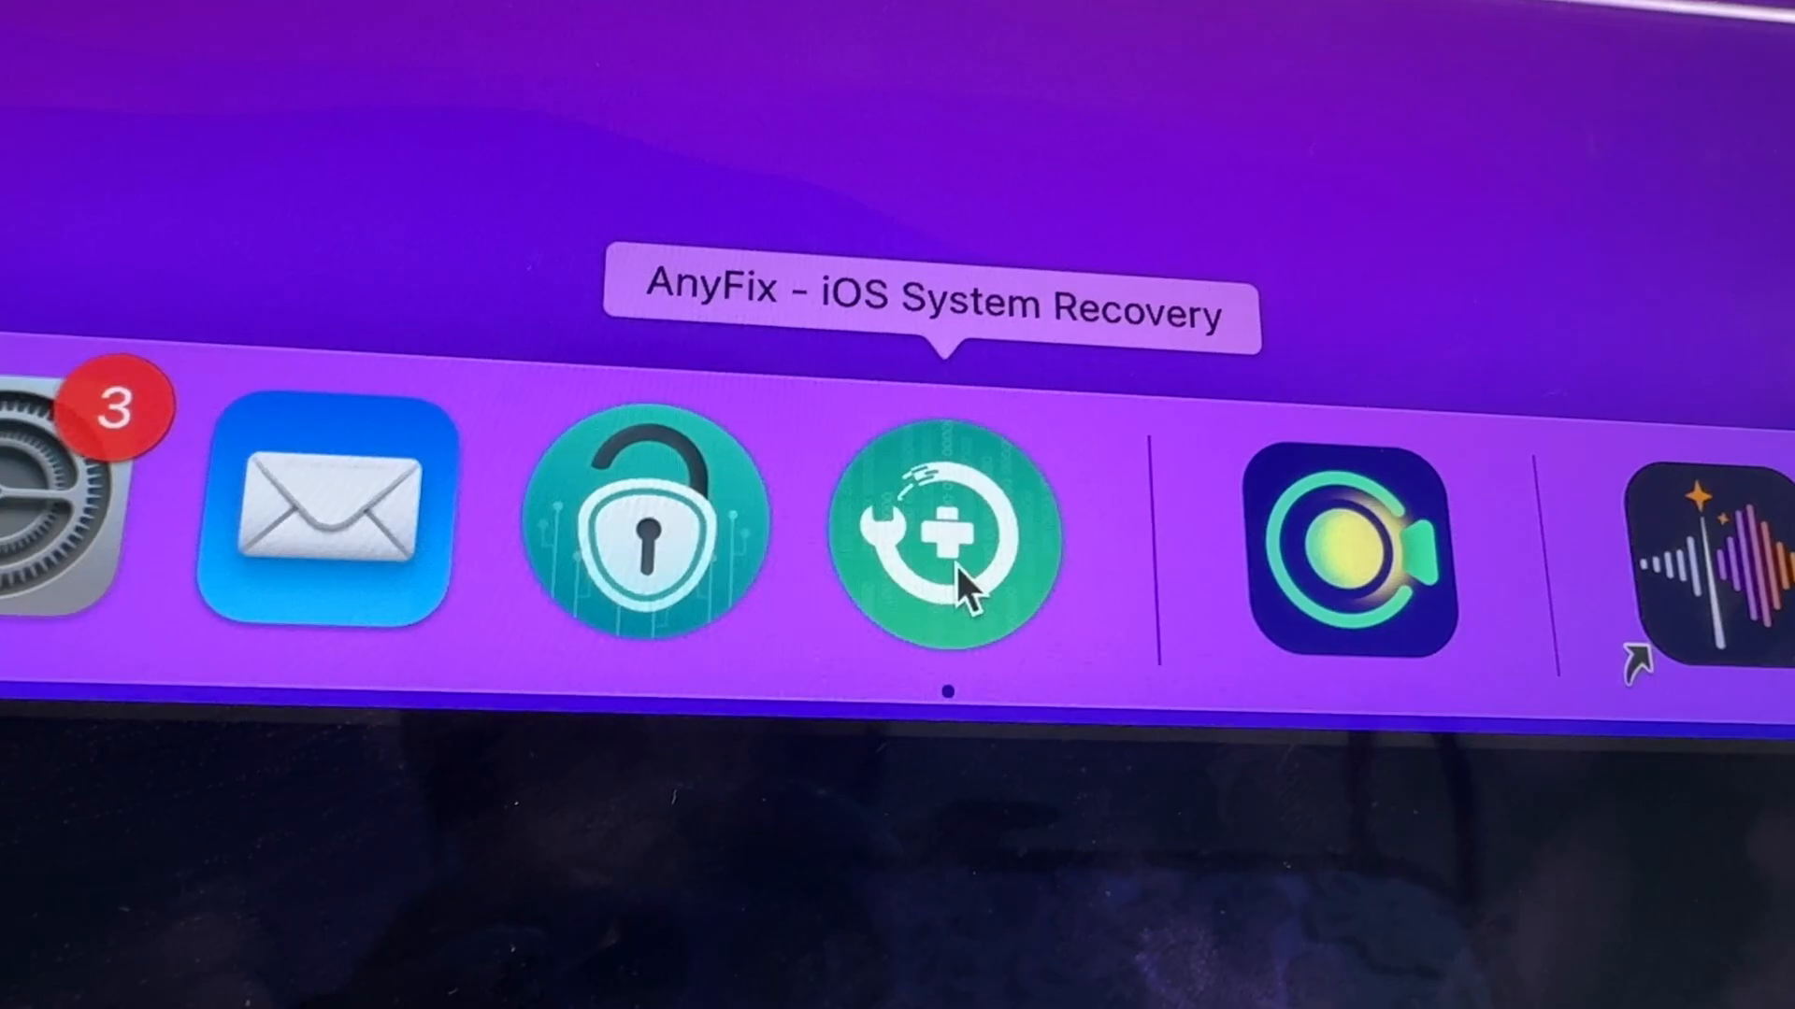
# Step: Launch AnyFix - iOS System Recovery from the Dock
pyautogui.click(959, 544)
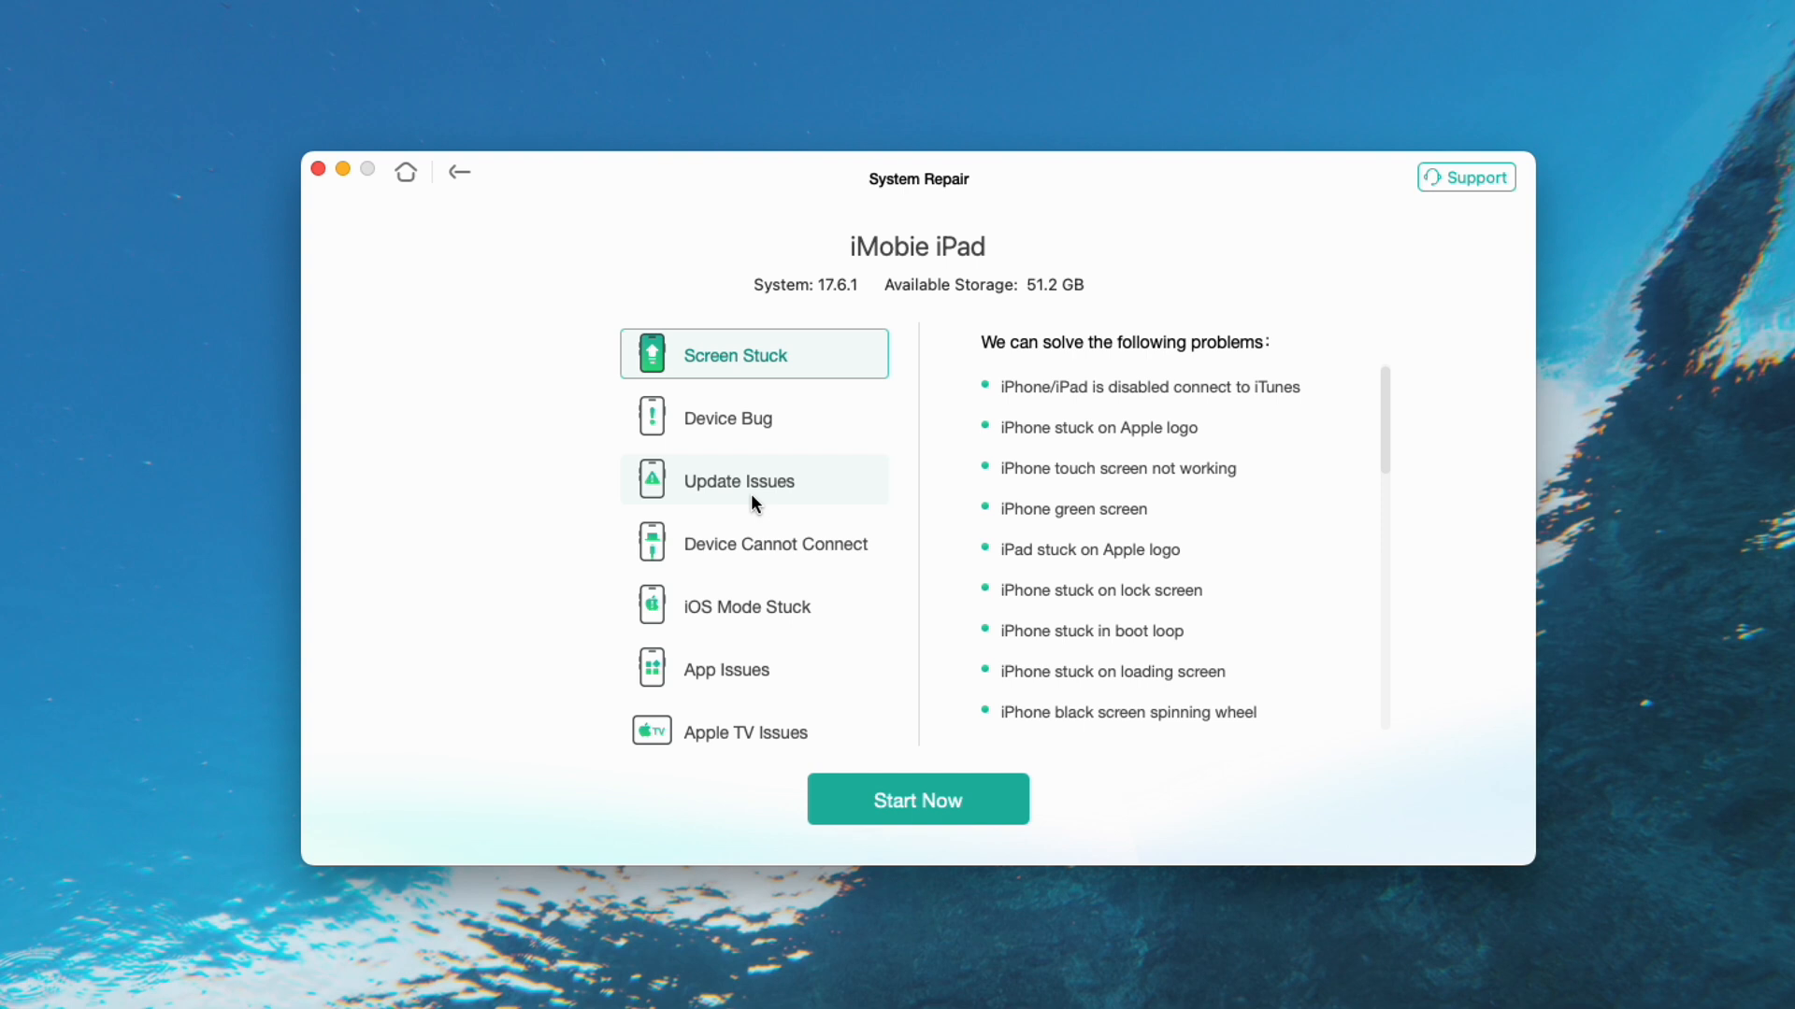
# Step: Repair the iPad's Update Issues using Standard Repair, keeping device data
pyautogui.click(739, 481)
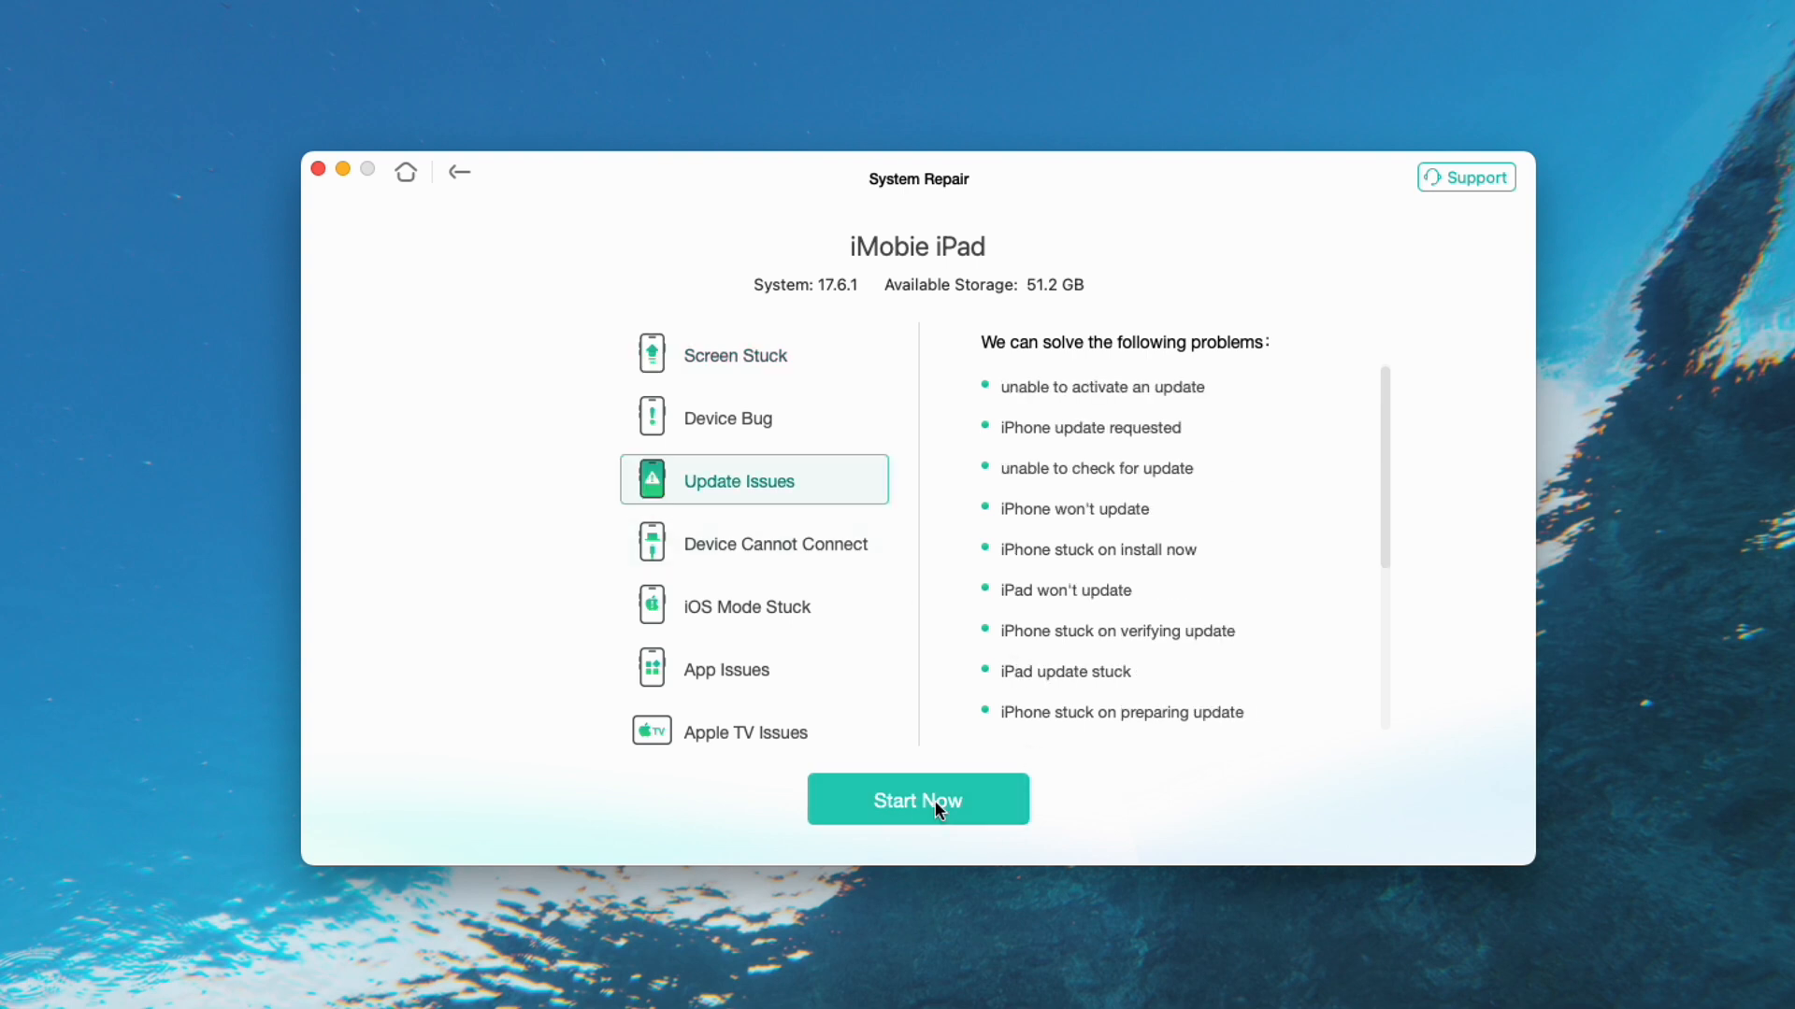
pyautogui.click(917, 799)
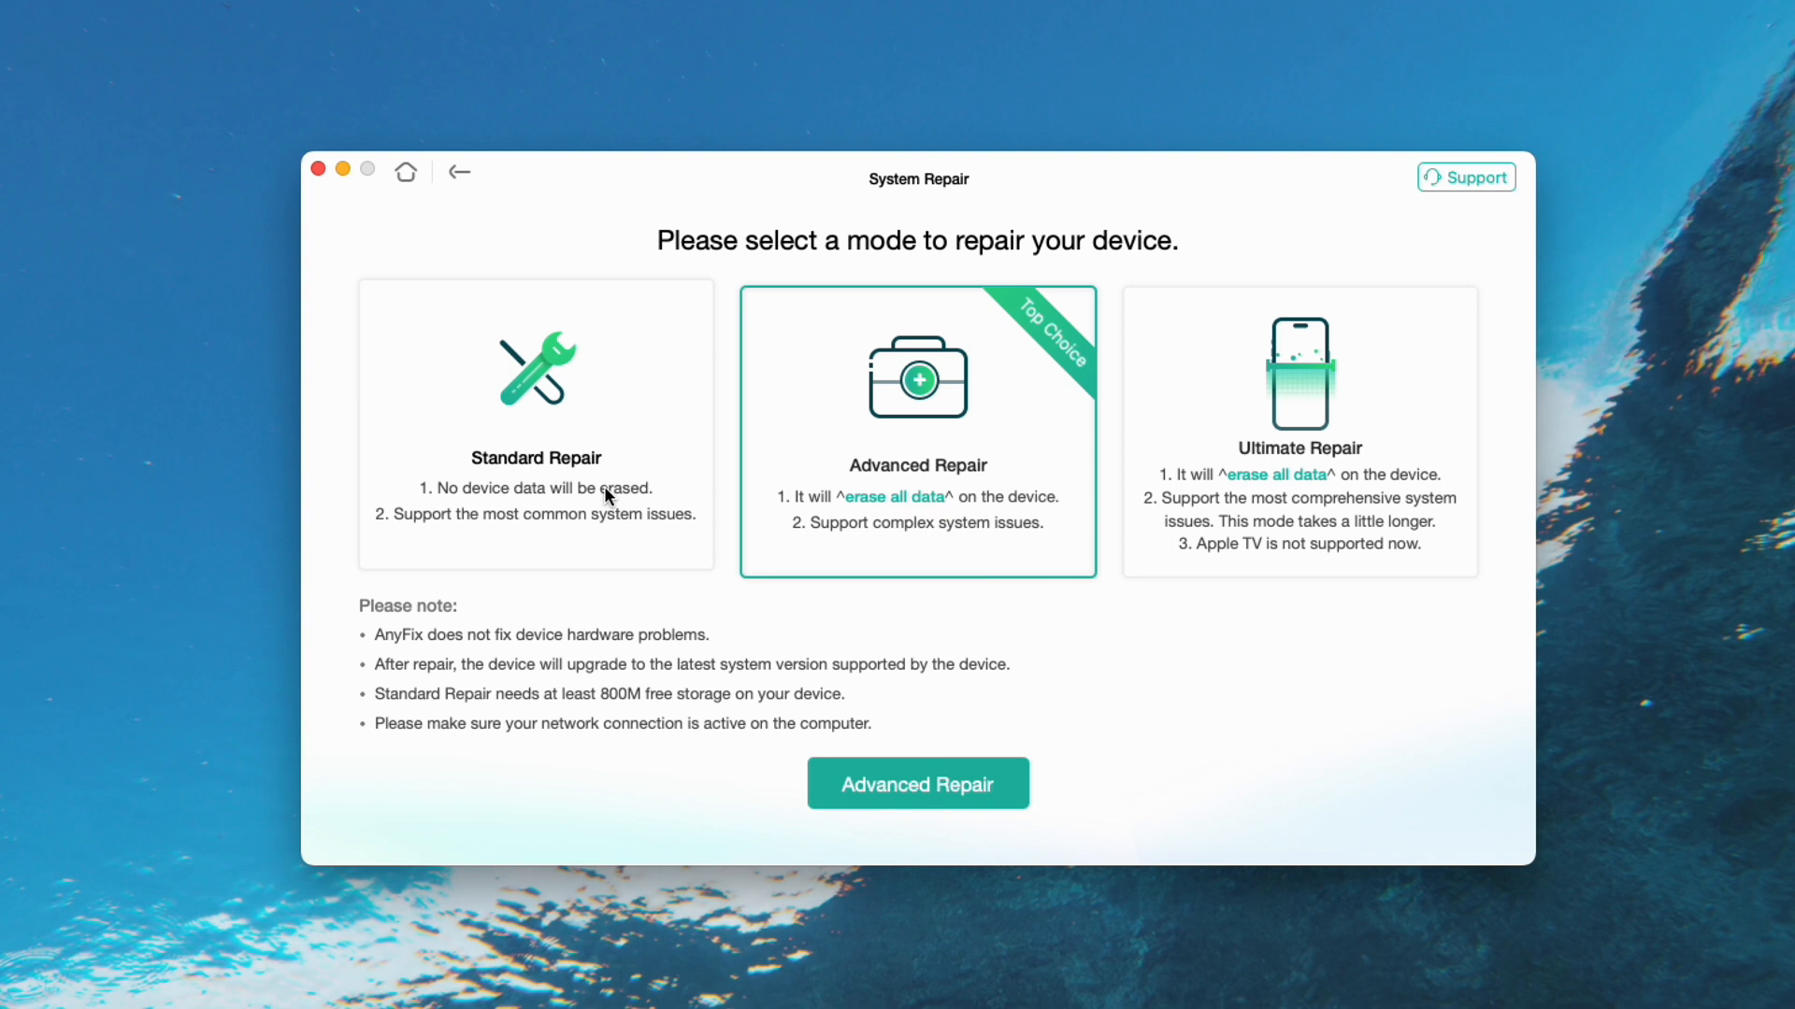
pyautogui.click(917, 784)
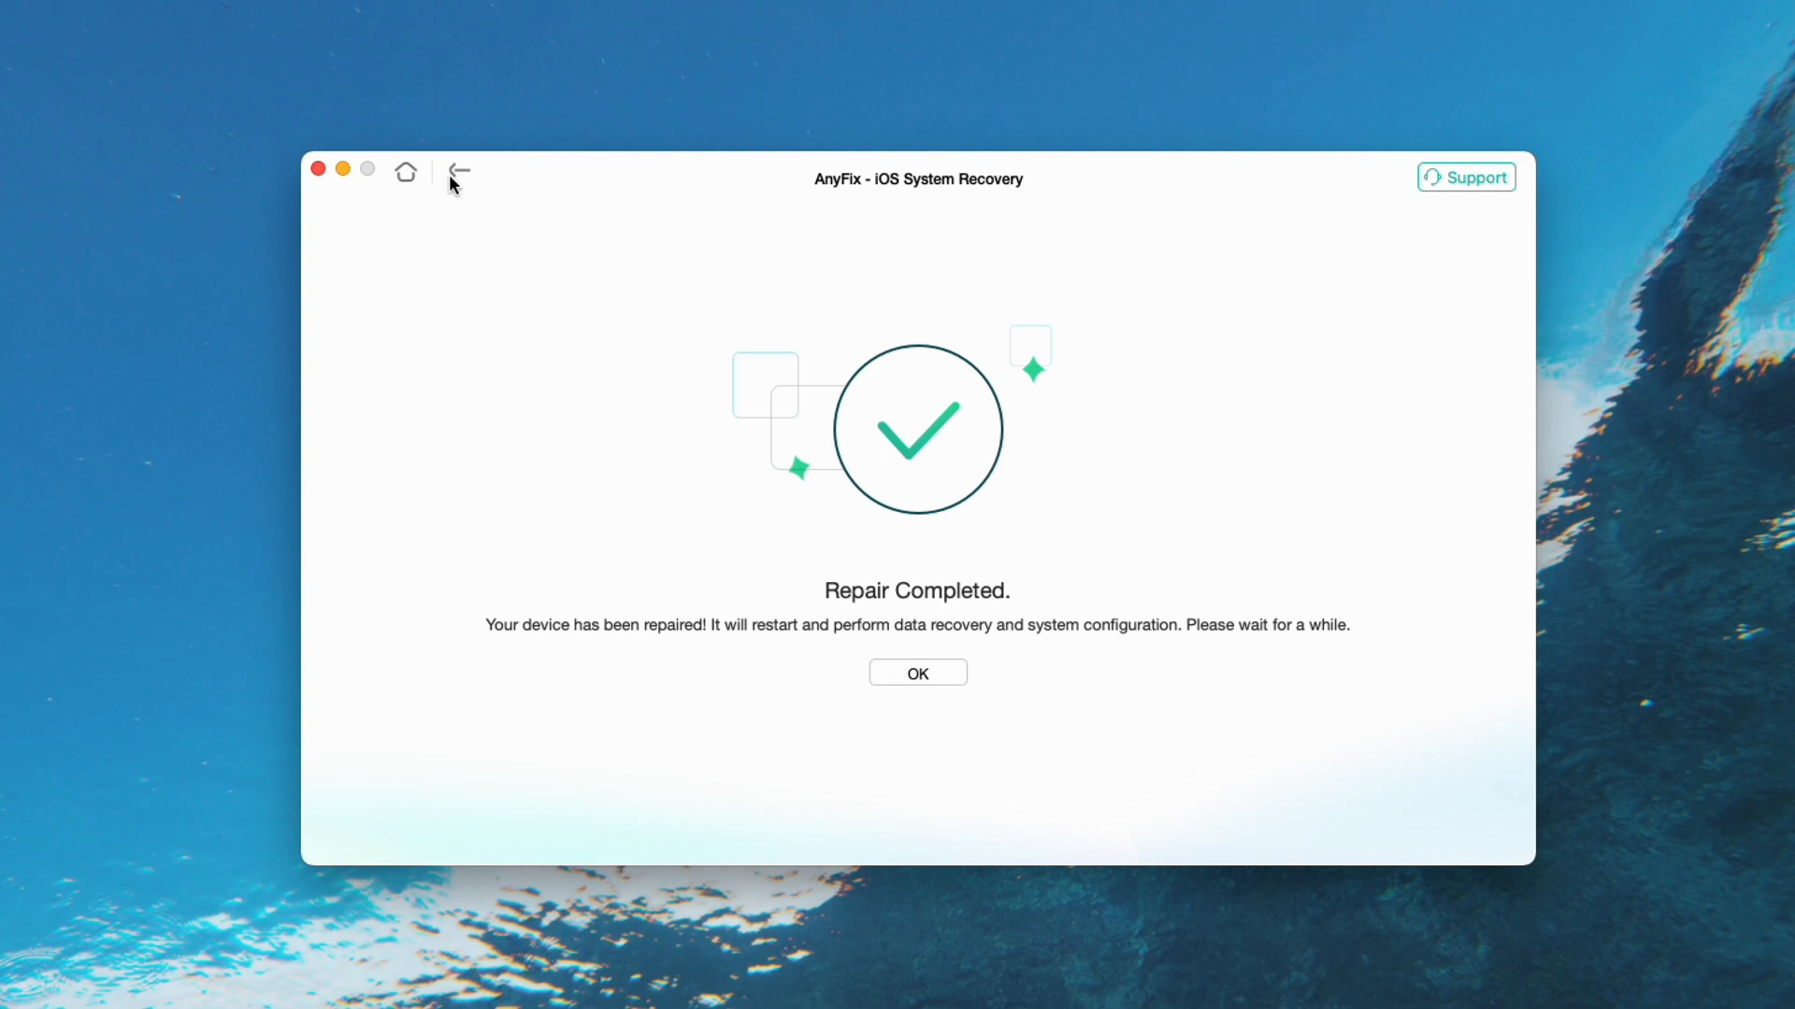
# Step: Dismiss Repair Completed and open Upgrade/Downgrade iOS from the home screen
pyautogui.click(916, 672)
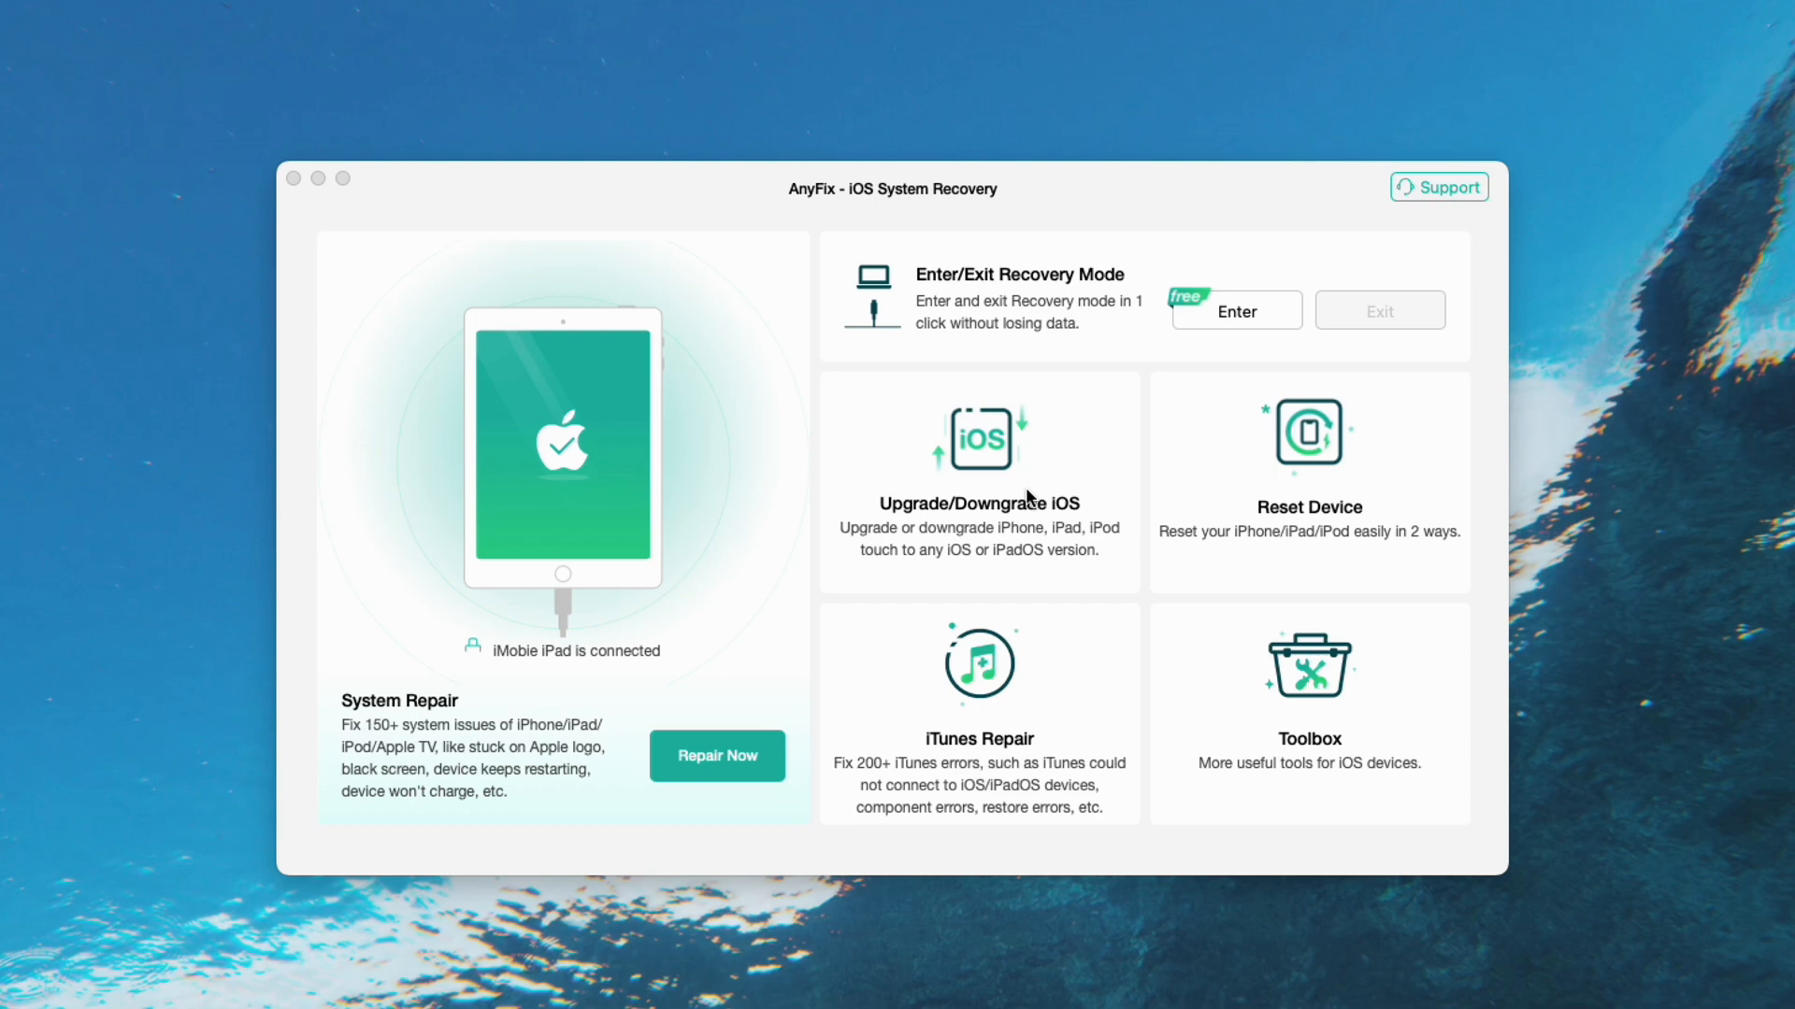
pyautogui.click(978, 480)
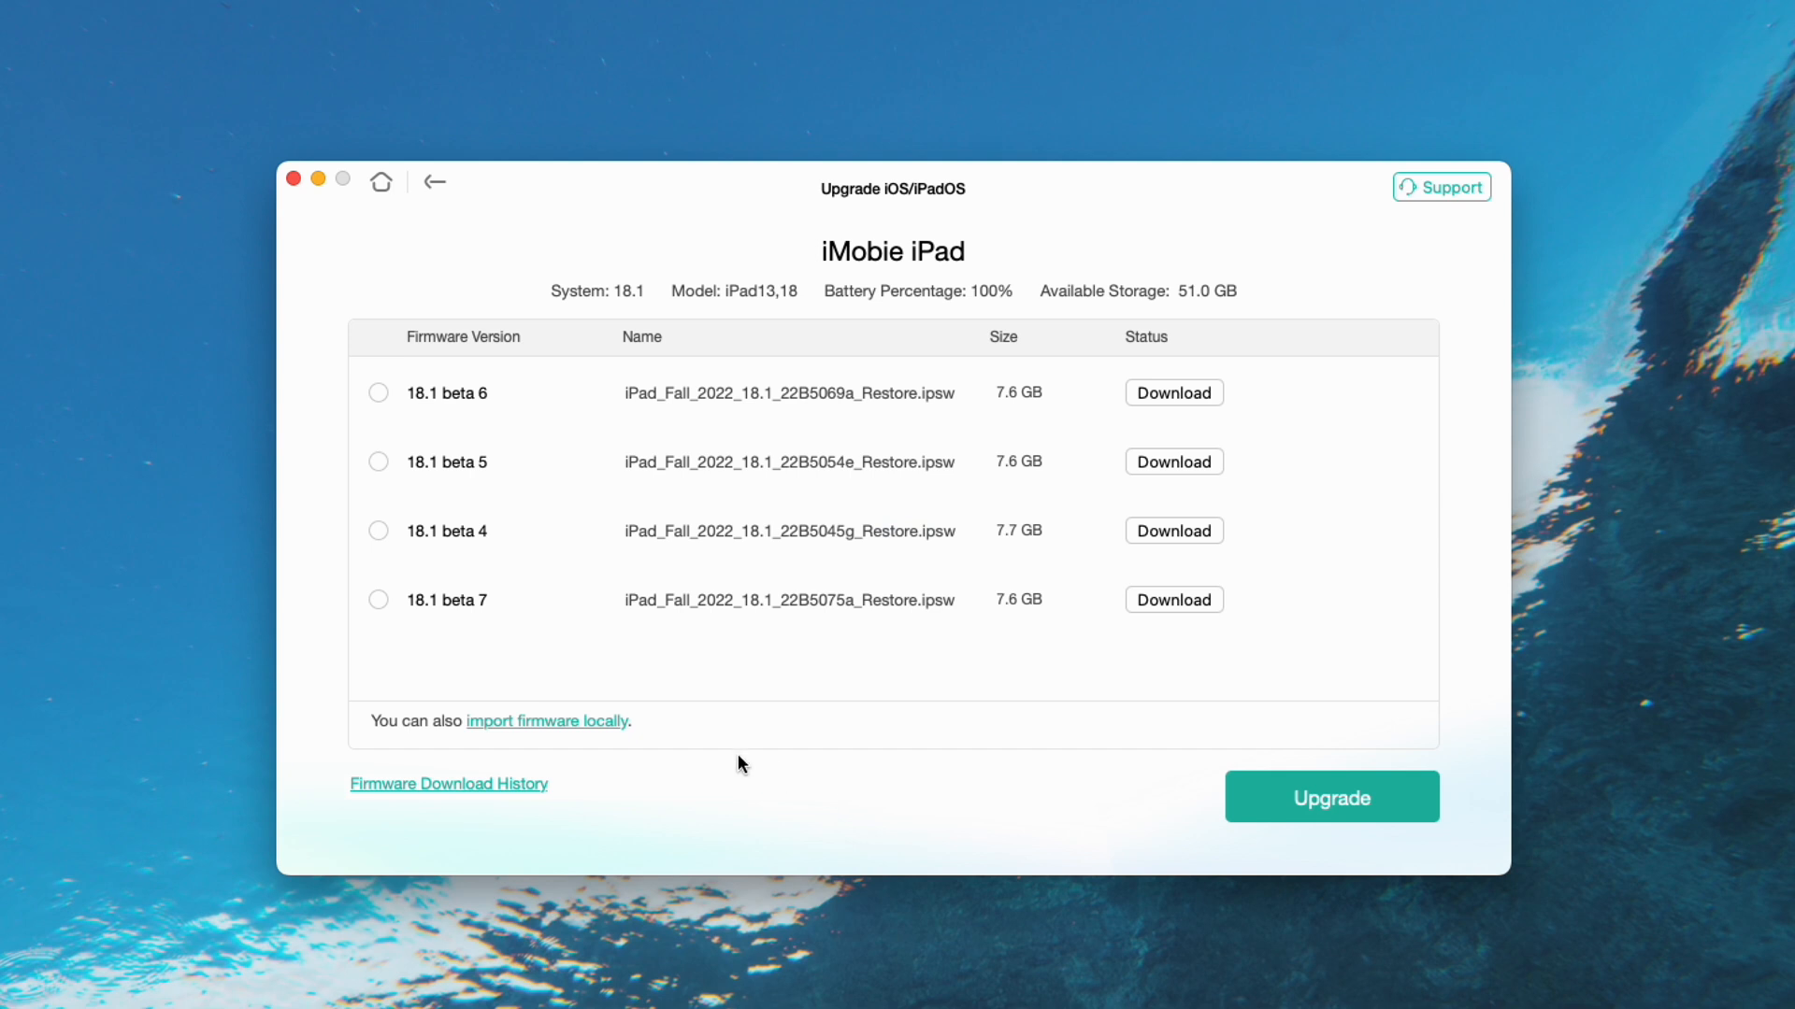
# Step: Download the iPadOS 18.1 beta 6 firmware and upgrade the iPad with it
pyautogui.click(377, 392)
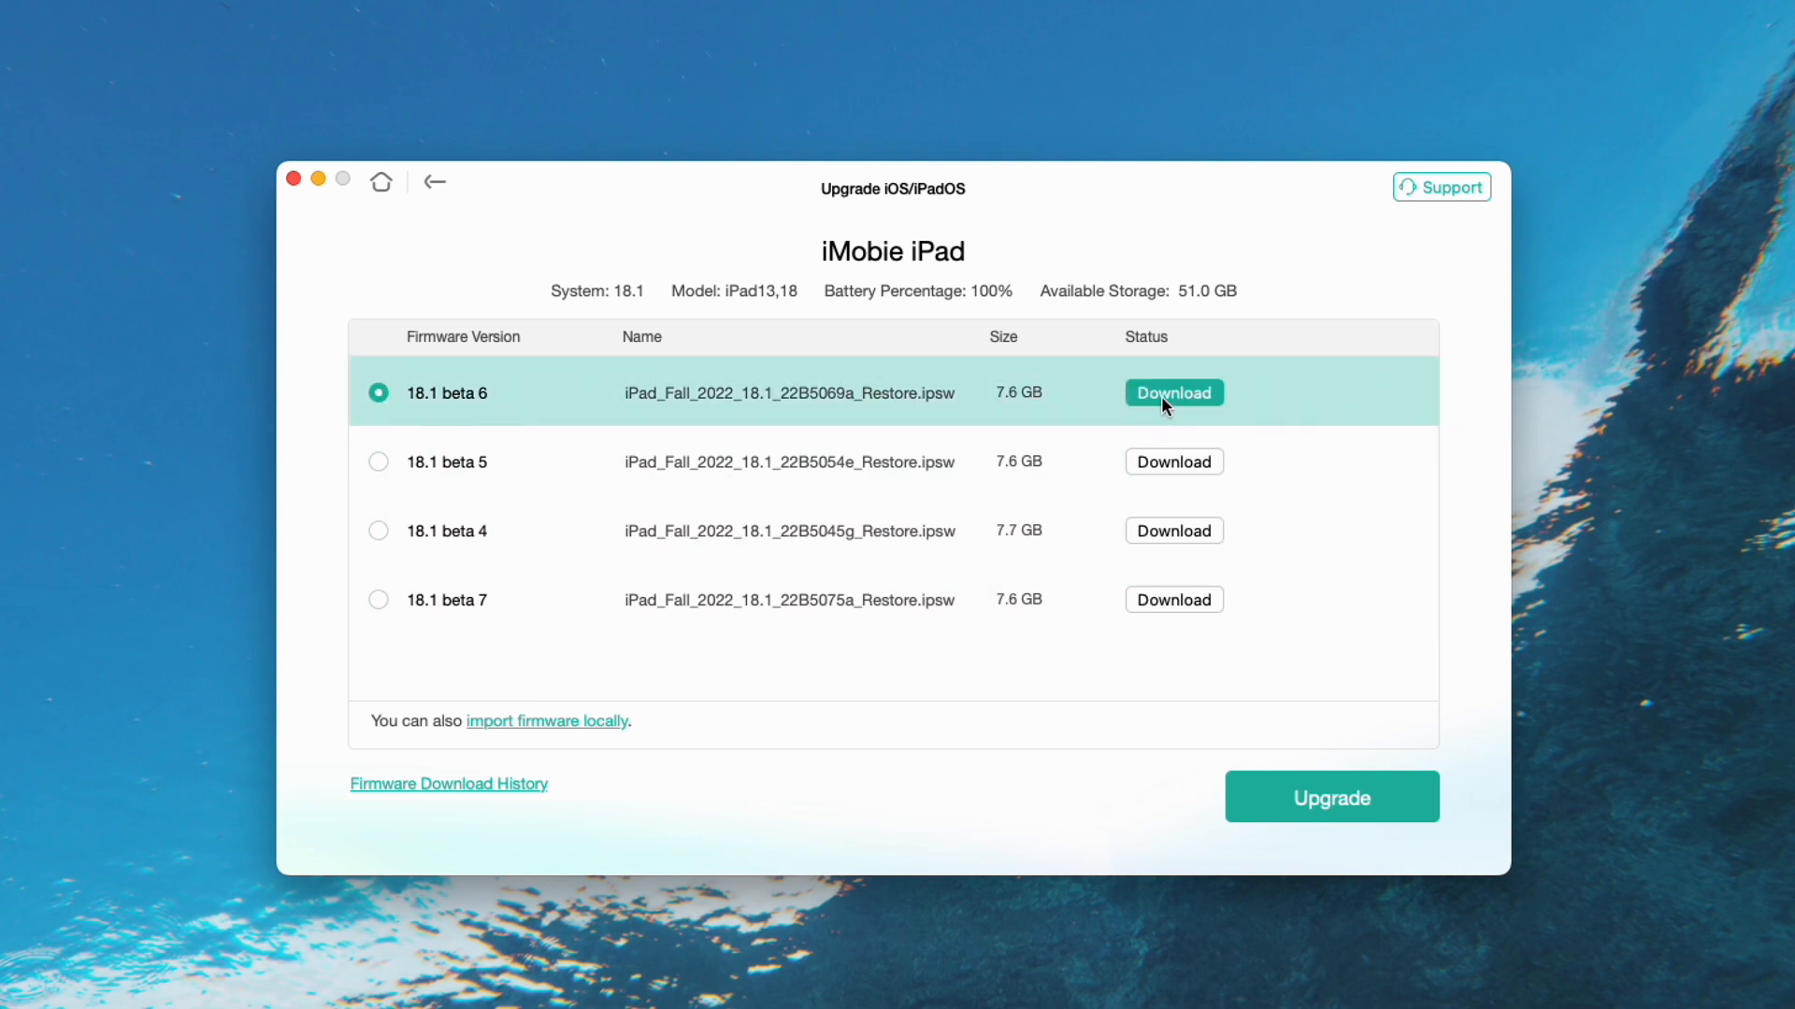
pyautogui.click(1331, 797)
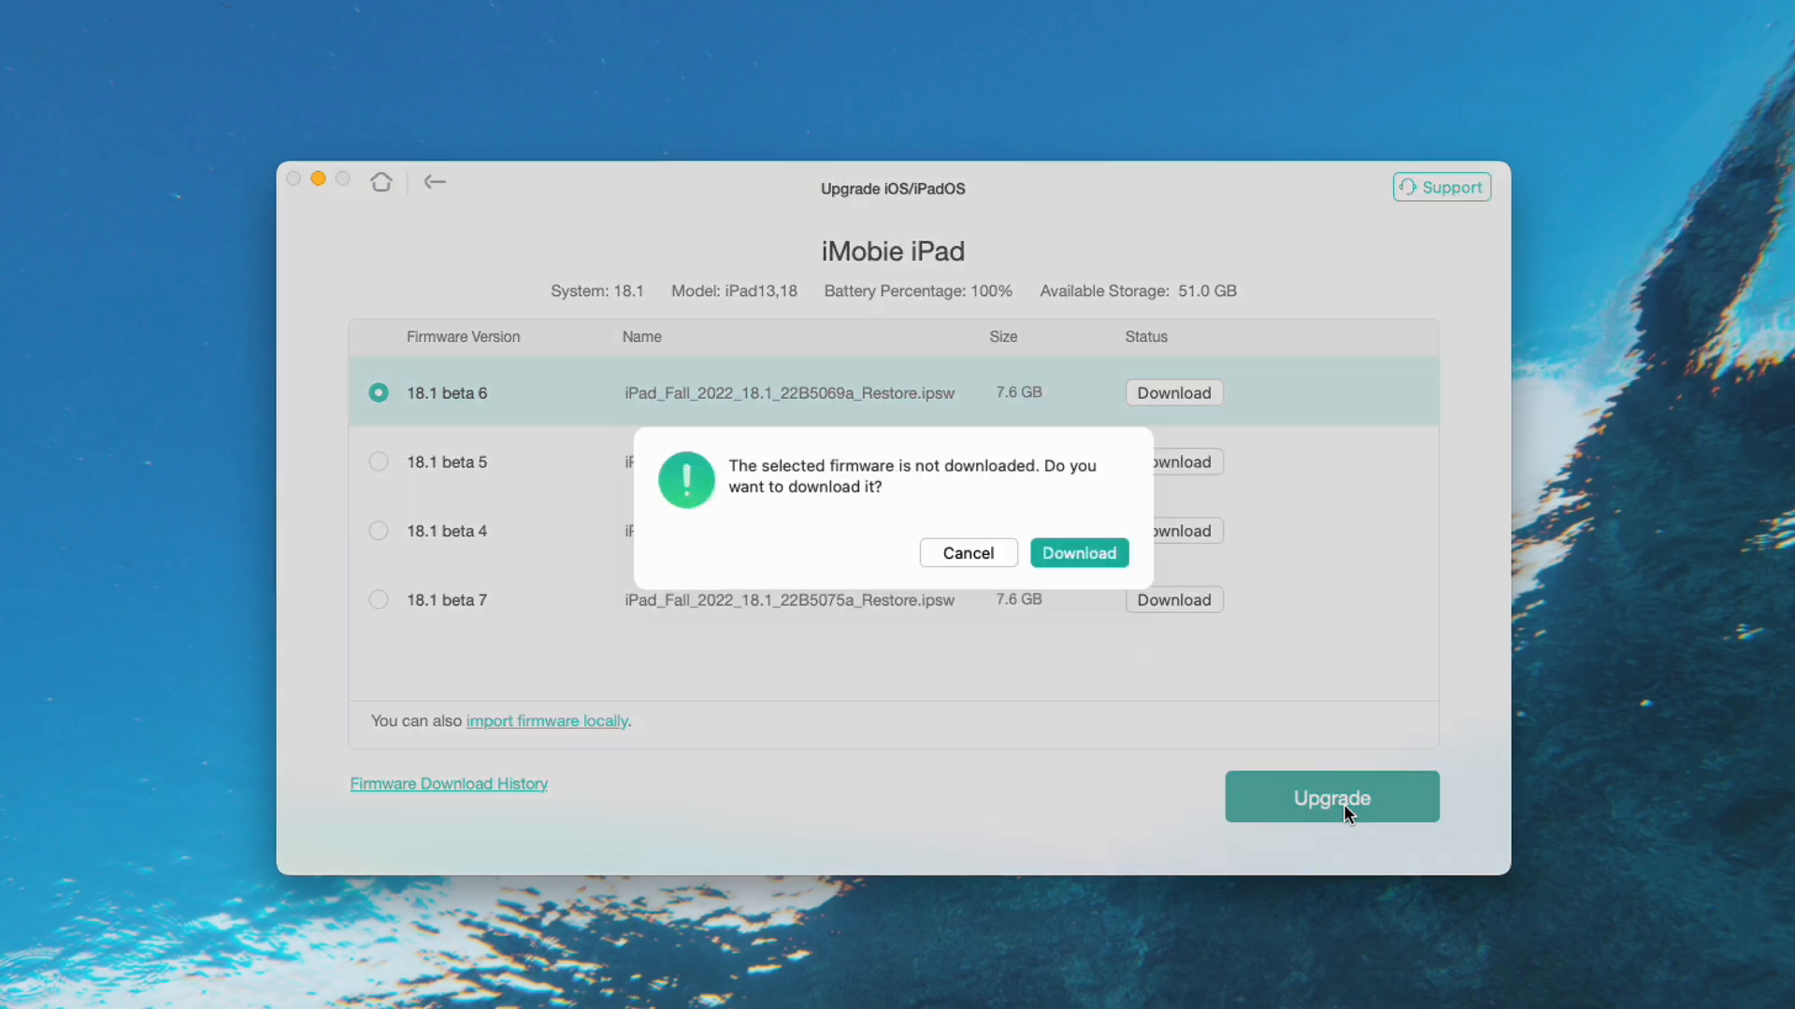
pyautogui.click(1077, 552)
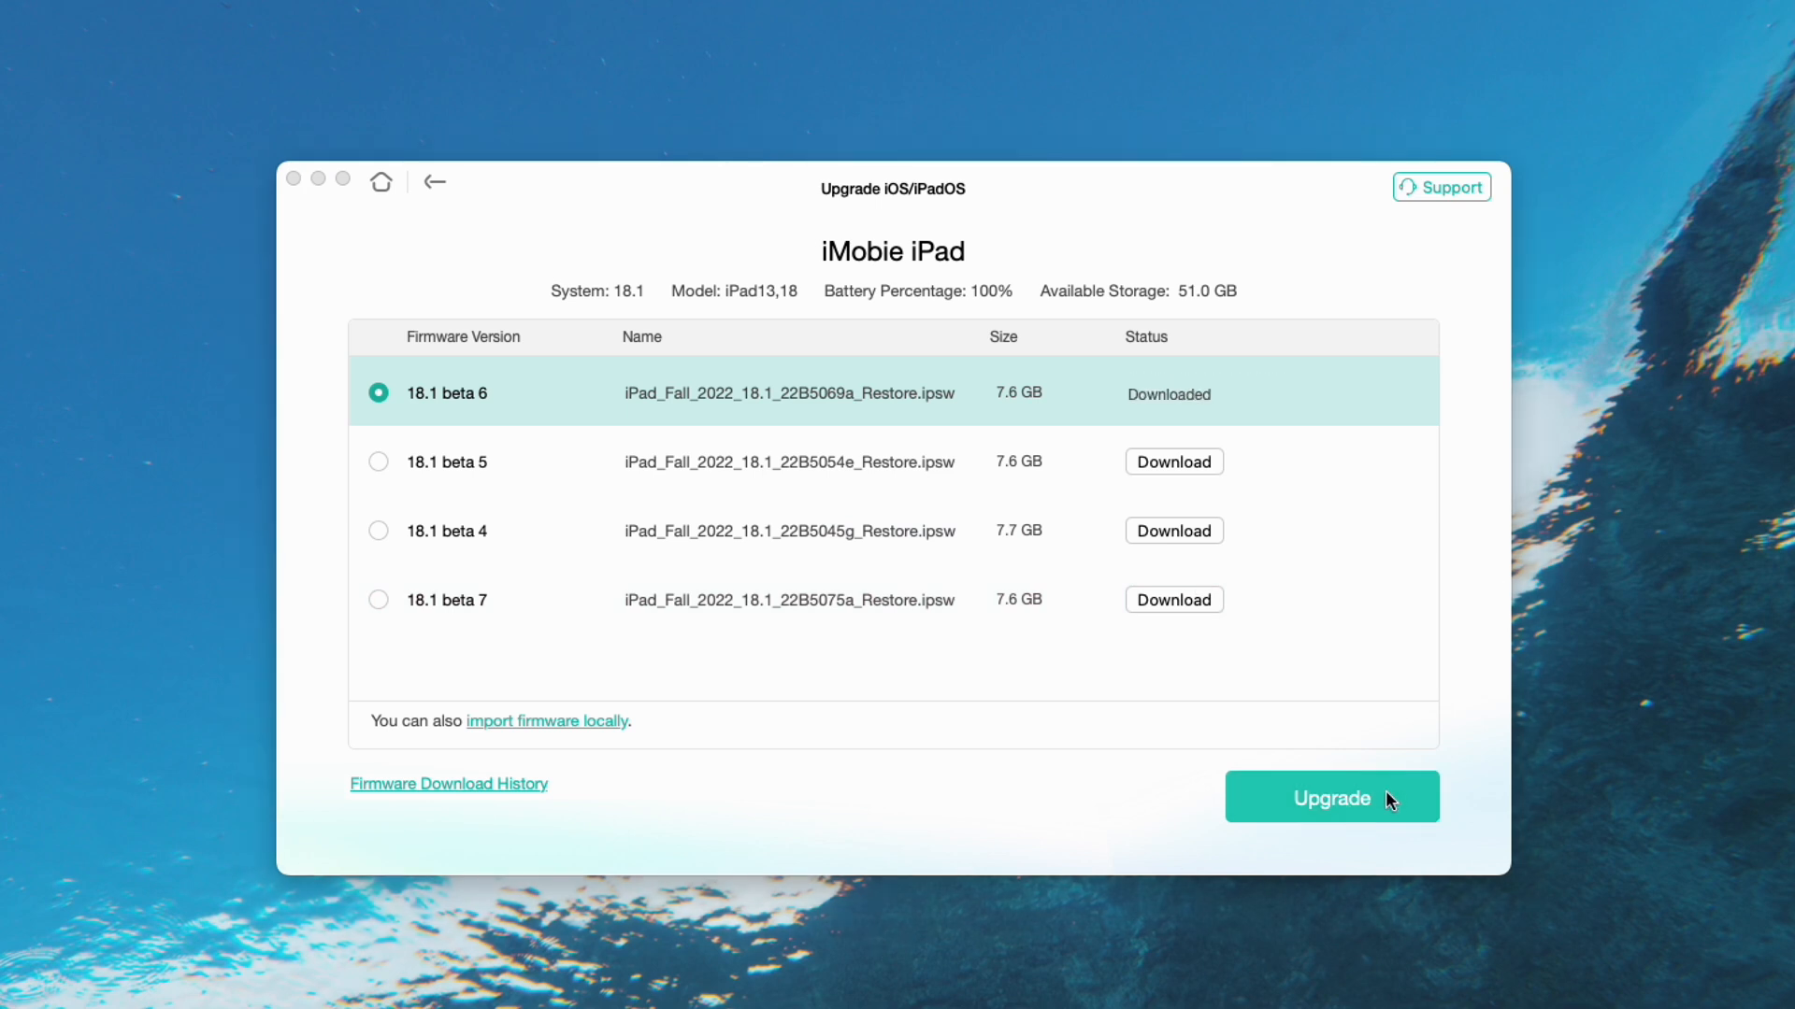
pyautogui.click(1331, 797)
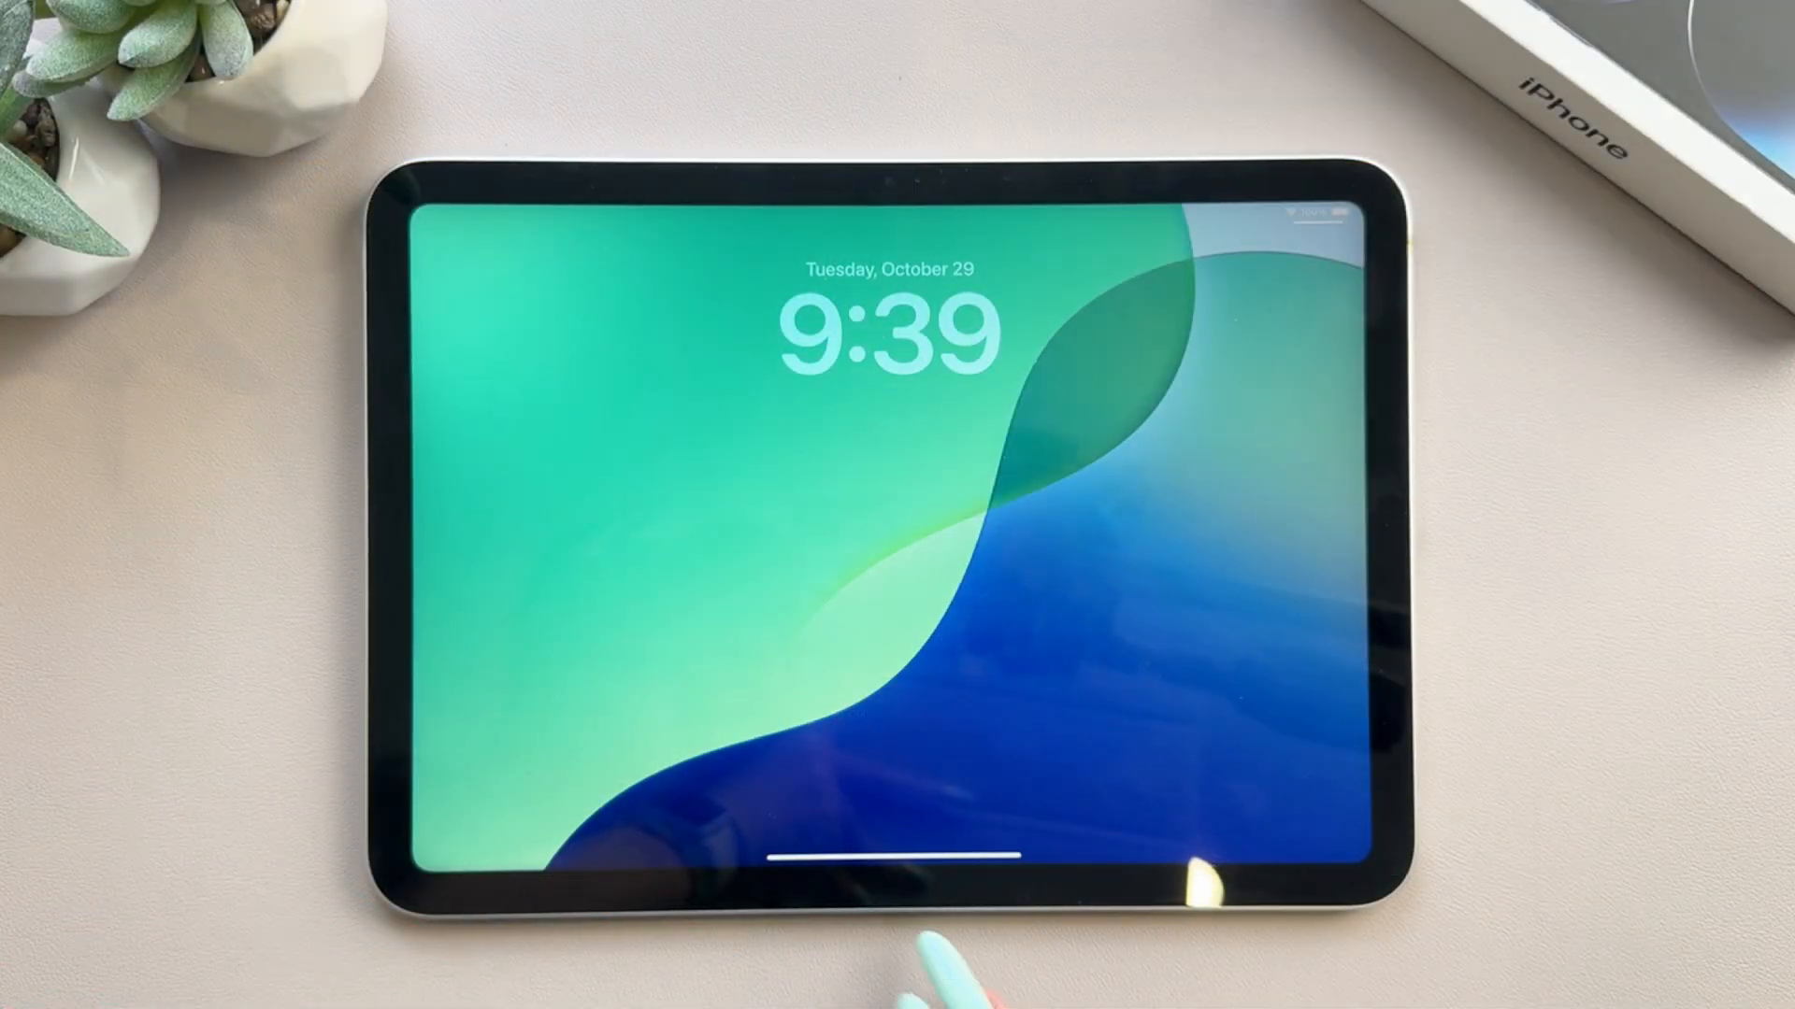